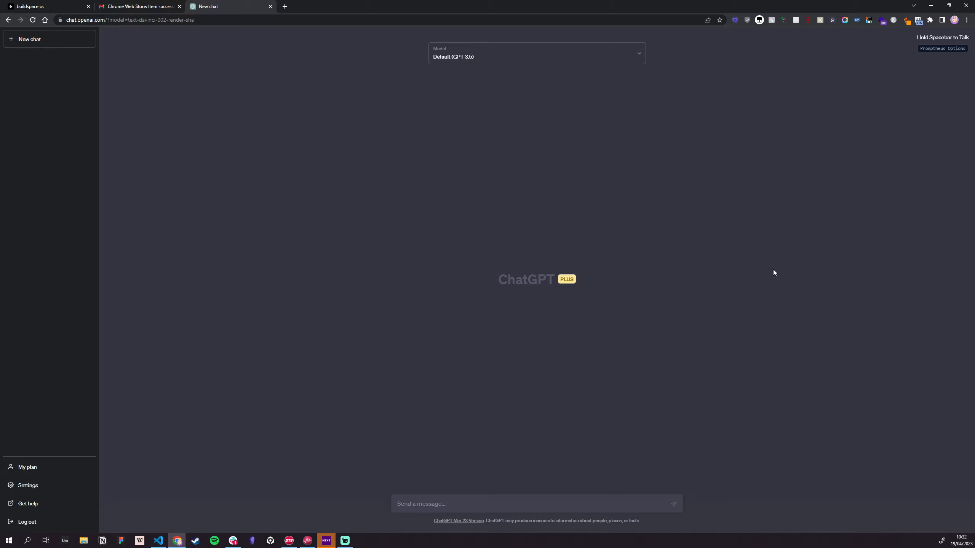
pyautogui.moveTo(703, 228)
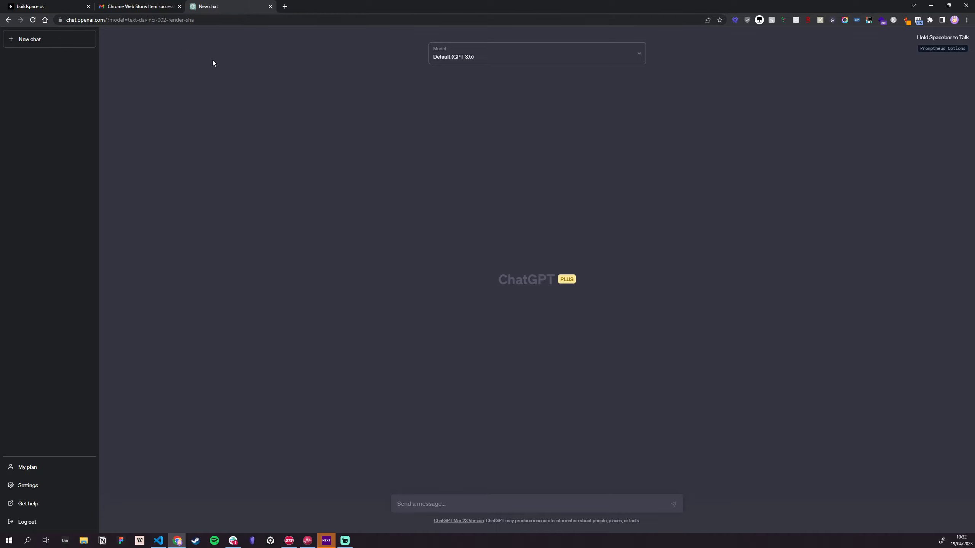
pyautogui.moveTo(558, 56)
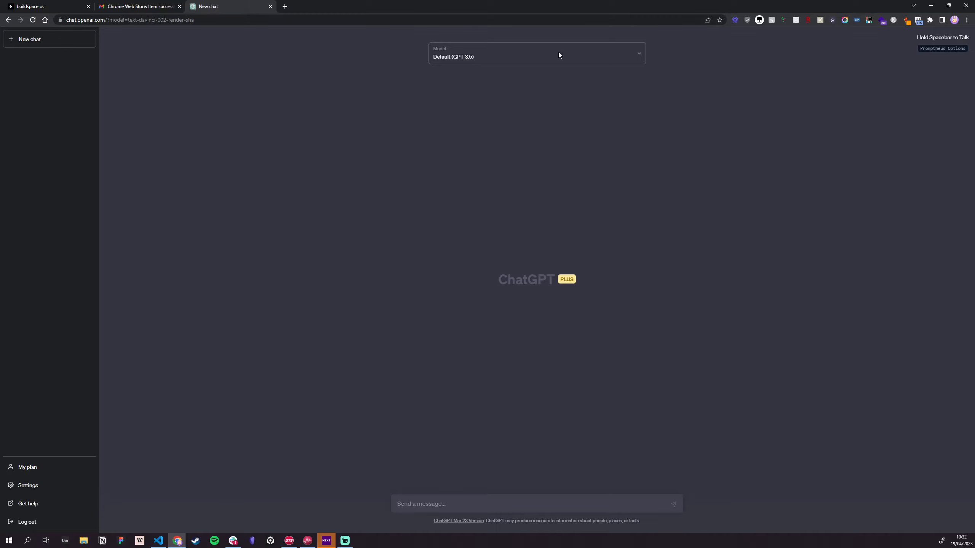
# - Review the Promptheus dictation language list, leaving Language set to Proper English
pyautogui.click(942, 48)
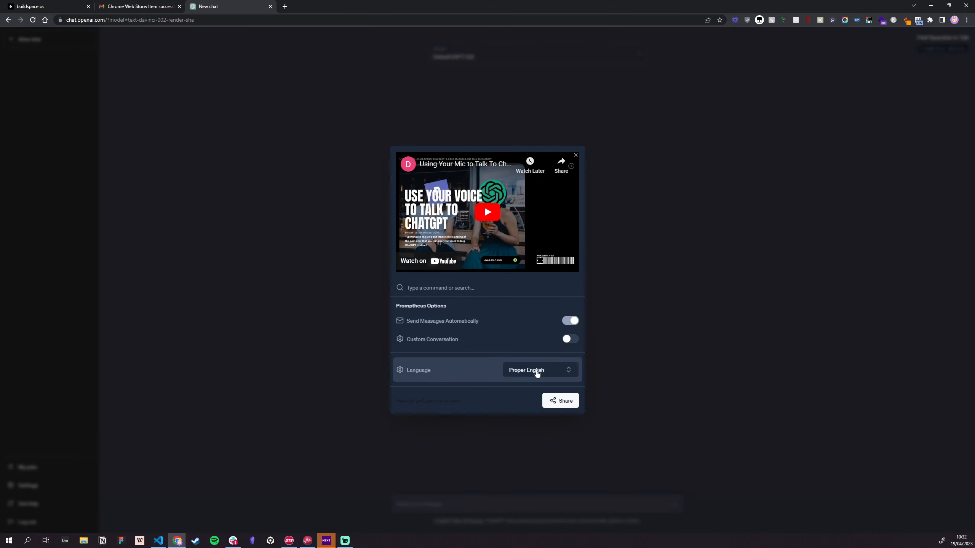
pyautogui.click(538, 370)
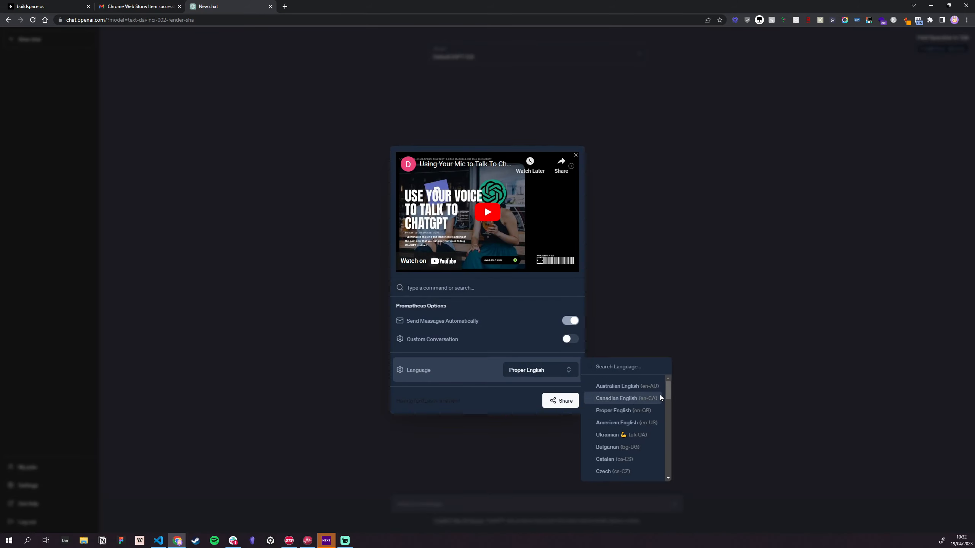
pyautogui.scroll(-3)
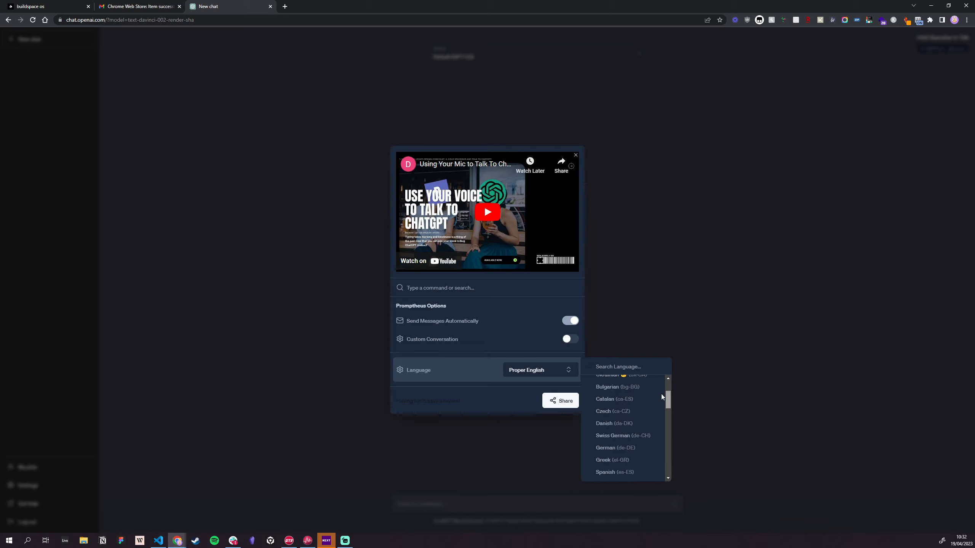
pyautogui.scroll(3)
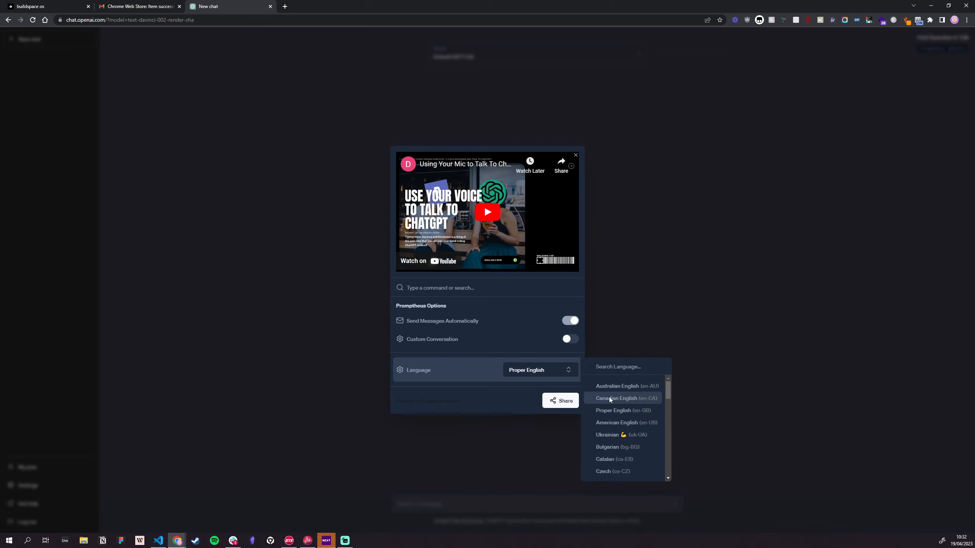
pyautogui.moveTo(637, 326)
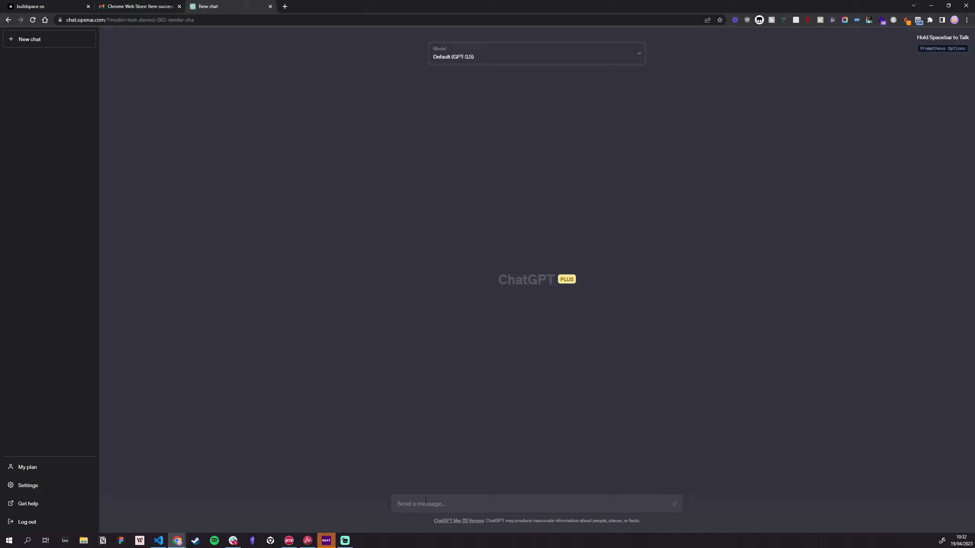
pyautogui.moveTo(495, 505)
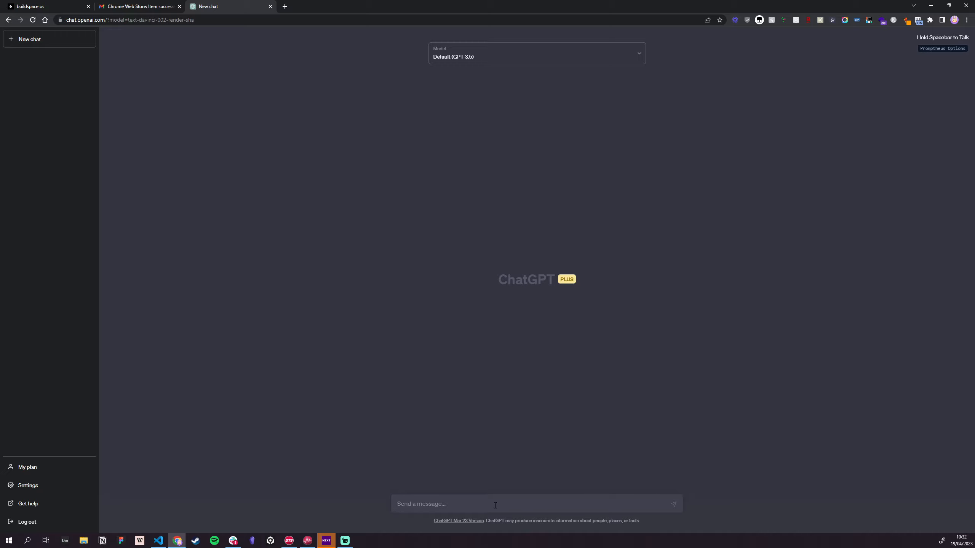
pyautogui.moveTo(404, 512)
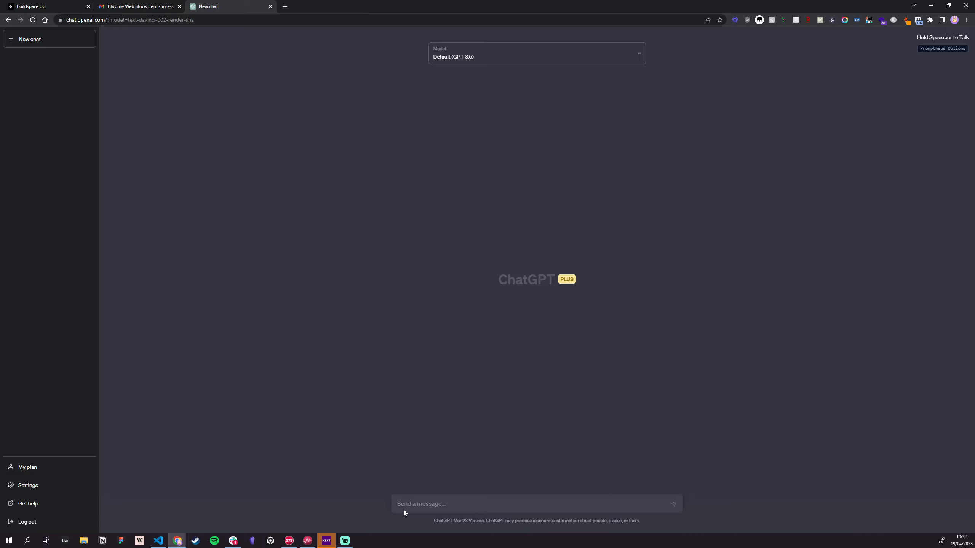
pyautogui.click(535, 504)
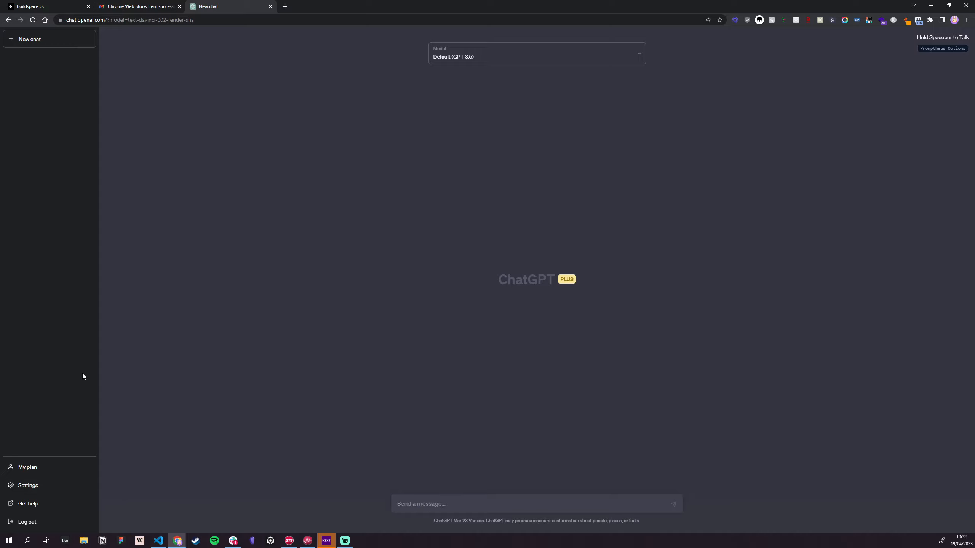
pyautogui.moveTo(411, 511)
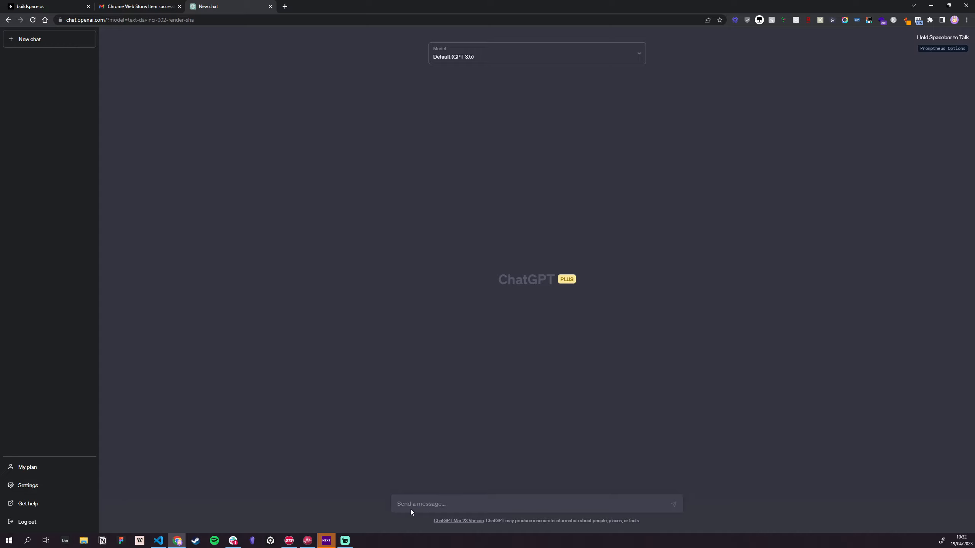
pyautogui.moveTo(486, 333)
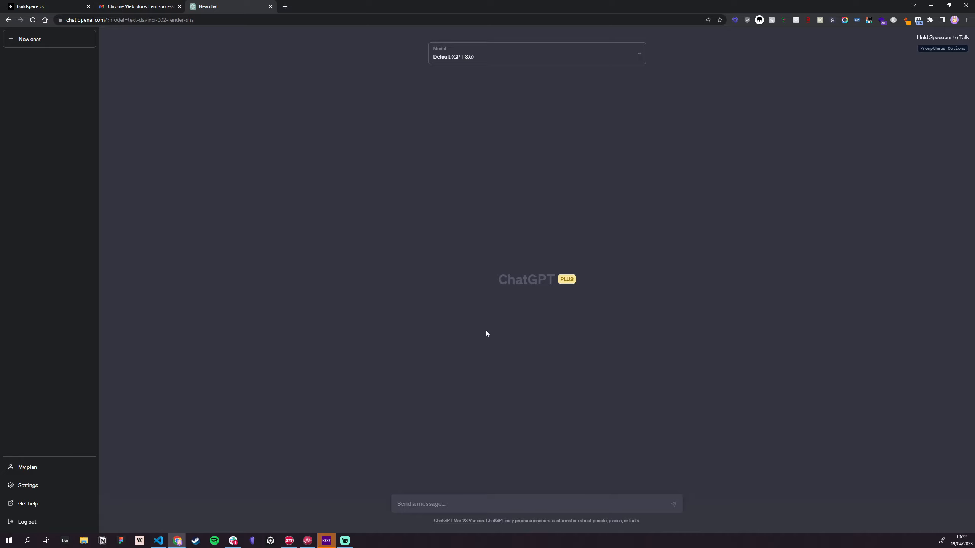
pyautogui.moveTo(479, 293)
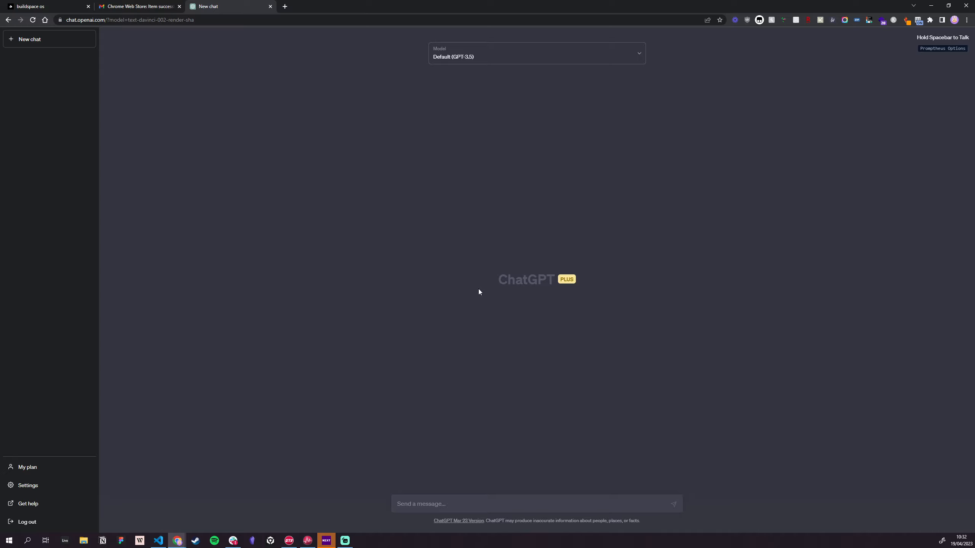
# - Dictate questions about Prague's population and Europe's gender ratio by holding spacebar, getting answers
pyautogui.press('space')
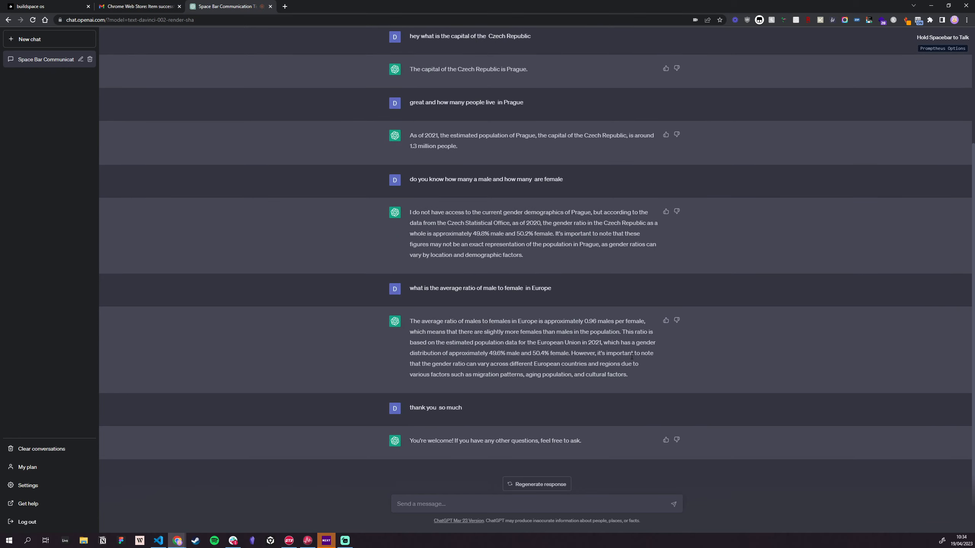
pyautogui.scroll(3)
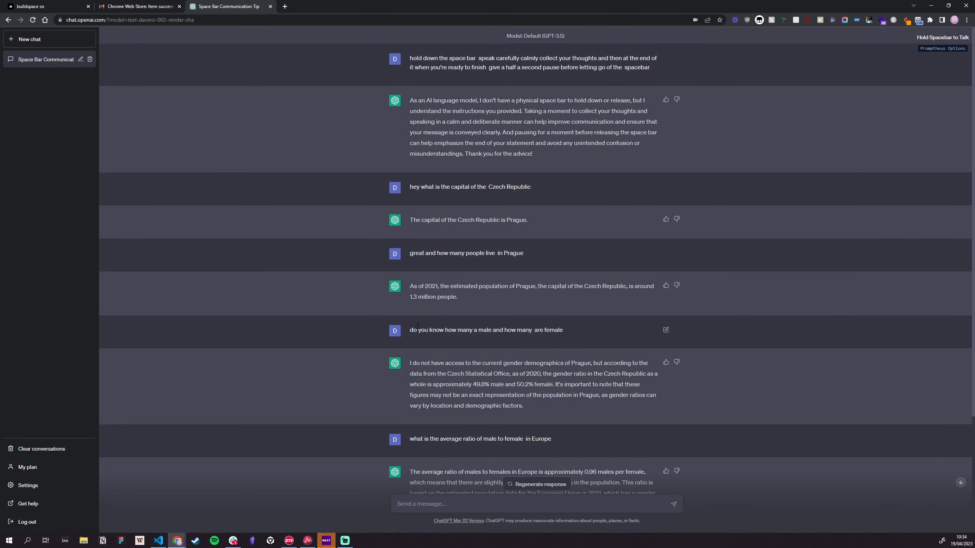